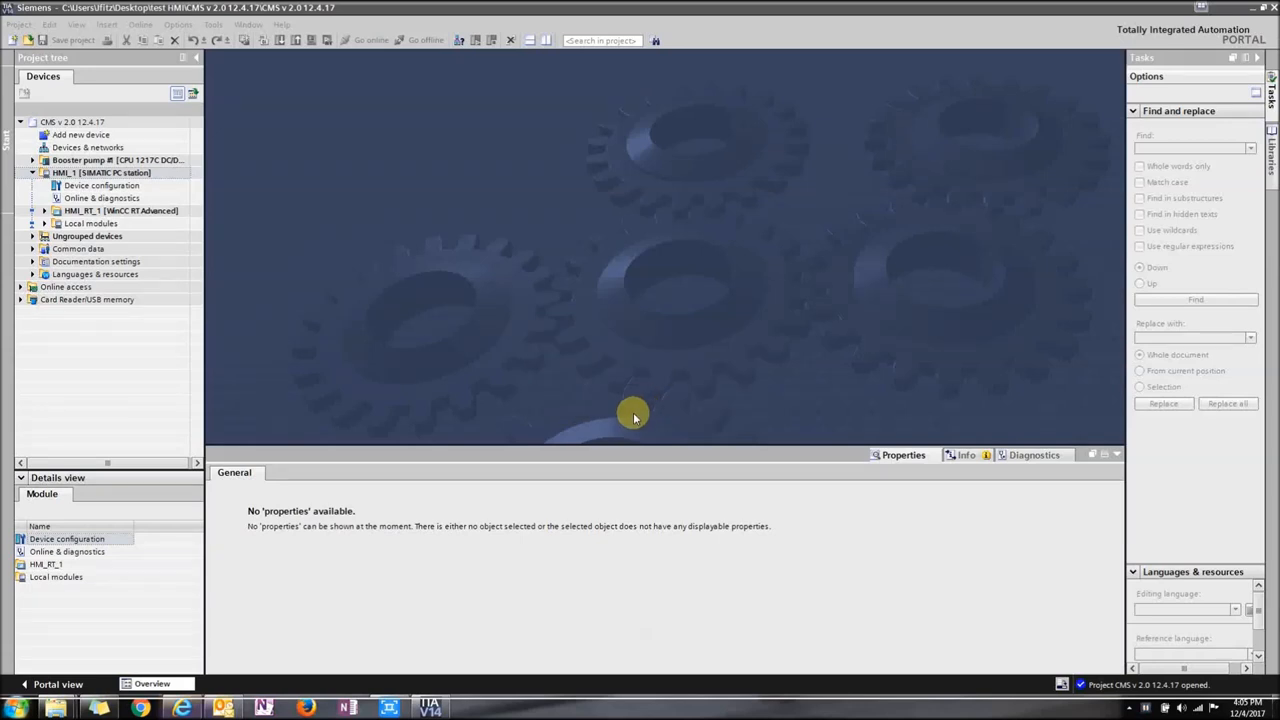
mouse_move(362, 272)
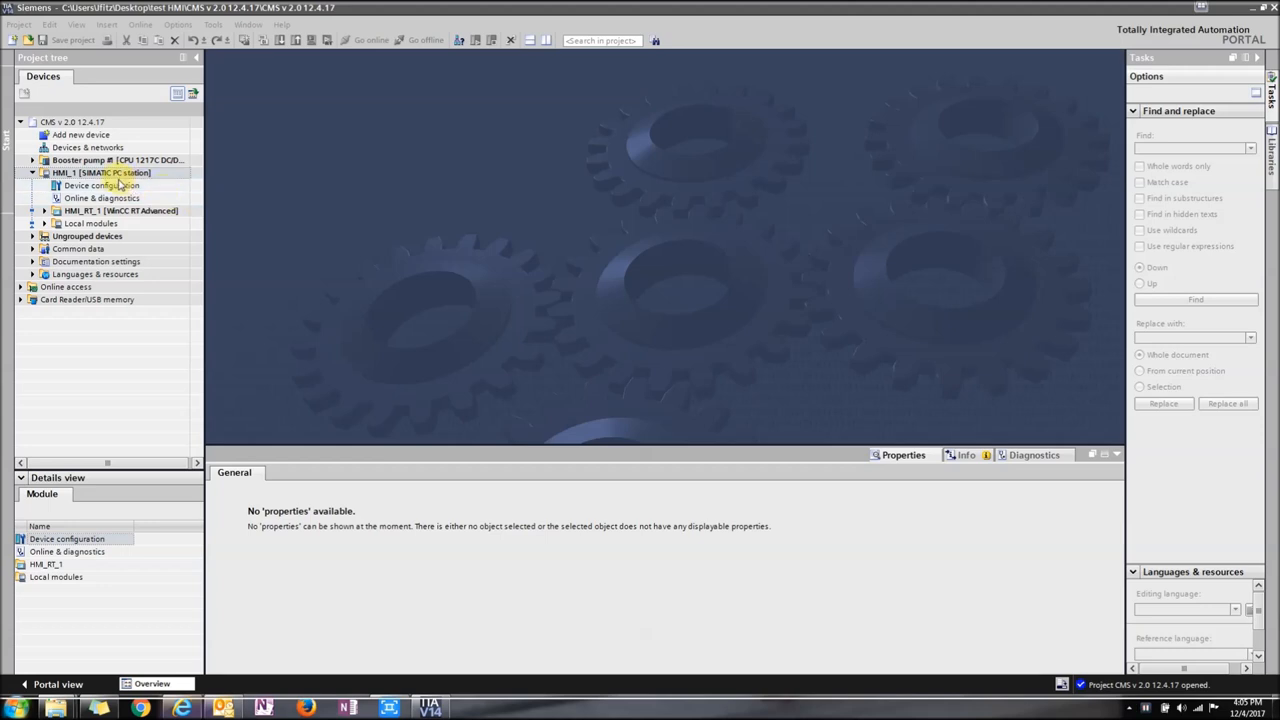
Step: Open the device configuration of the HMI_1 SIMATIC PC station from the project tree
click(100, 184)
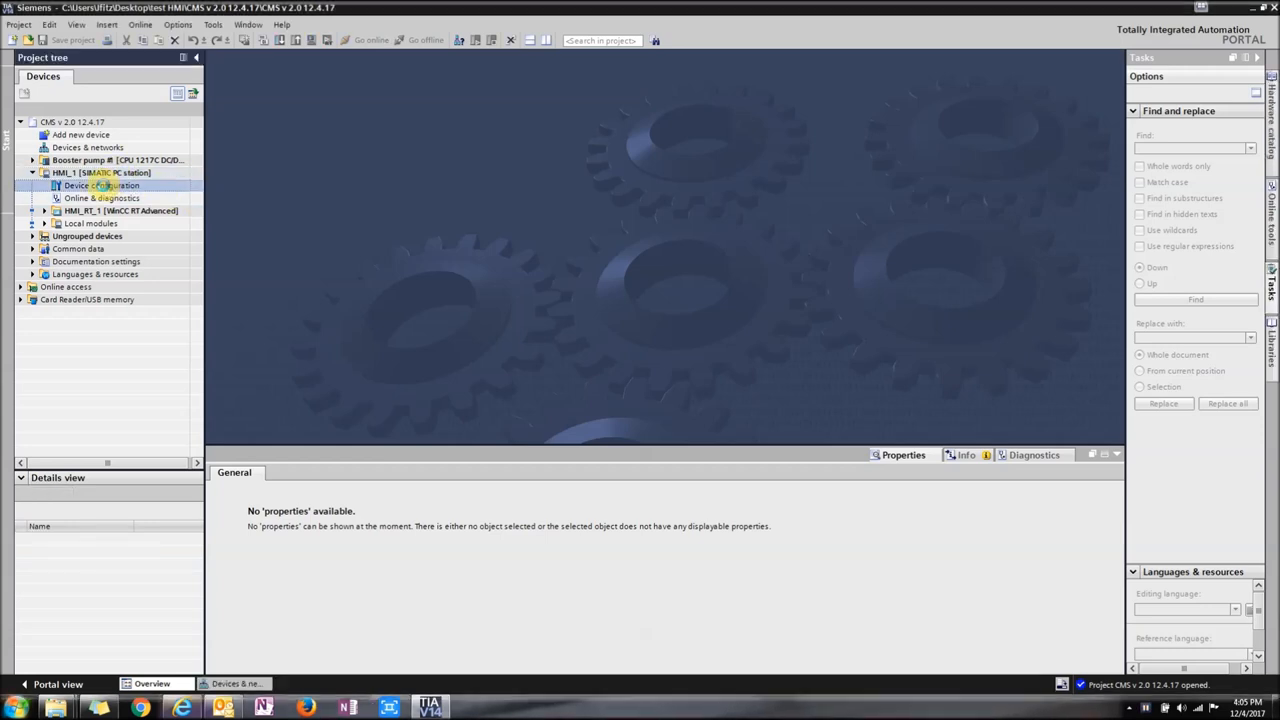
double_click(100, 184)
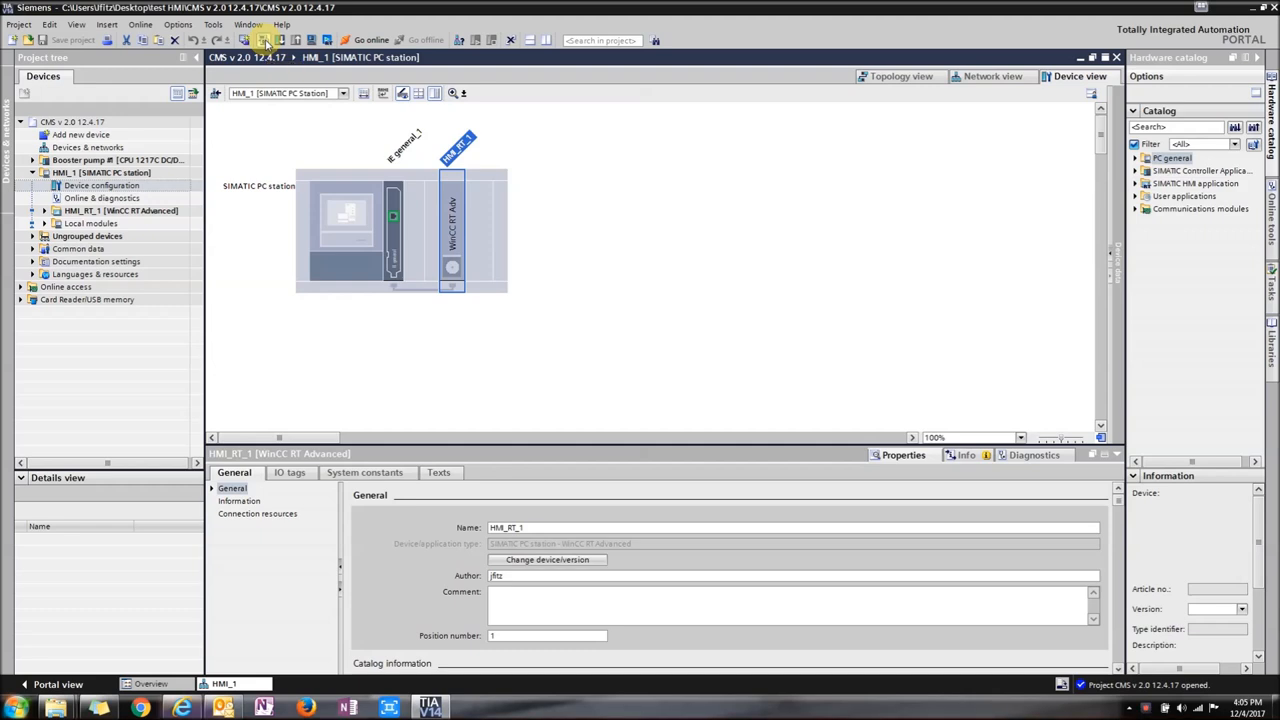
Step: Compile the HMI project and review the warnings and PowerTags messages in the compile results
click(264, 40)
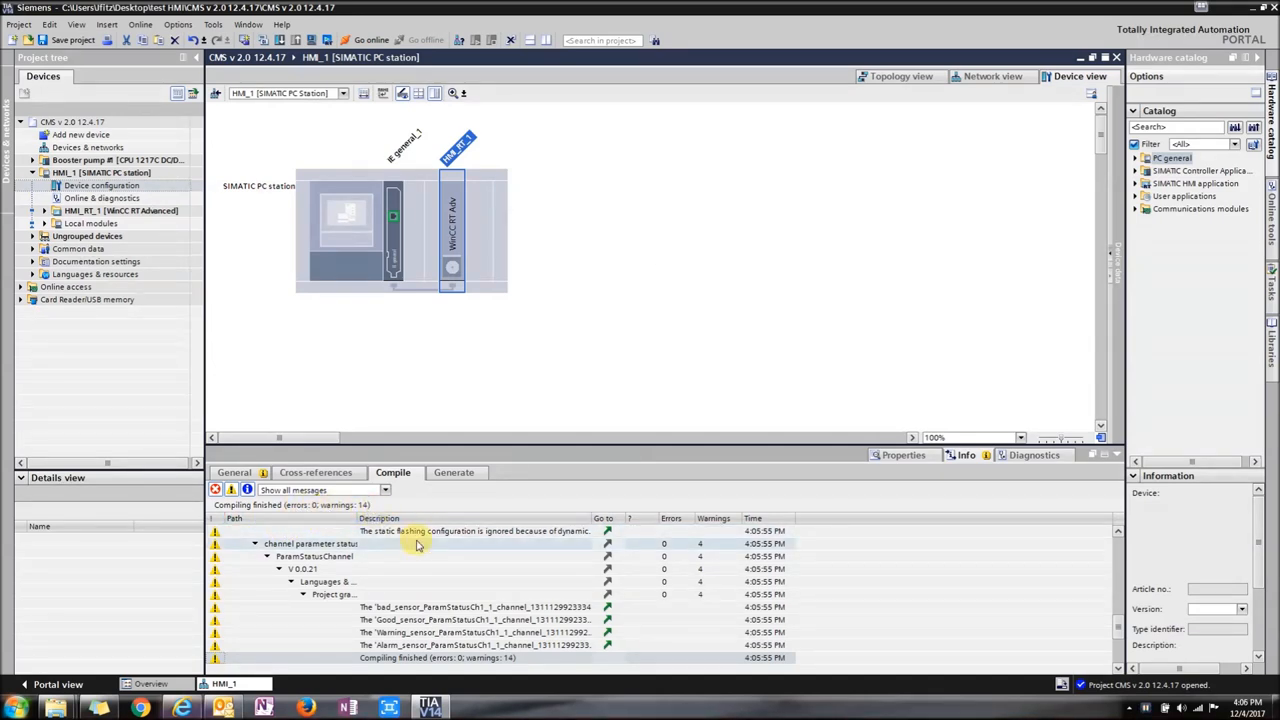
click(332, 594)
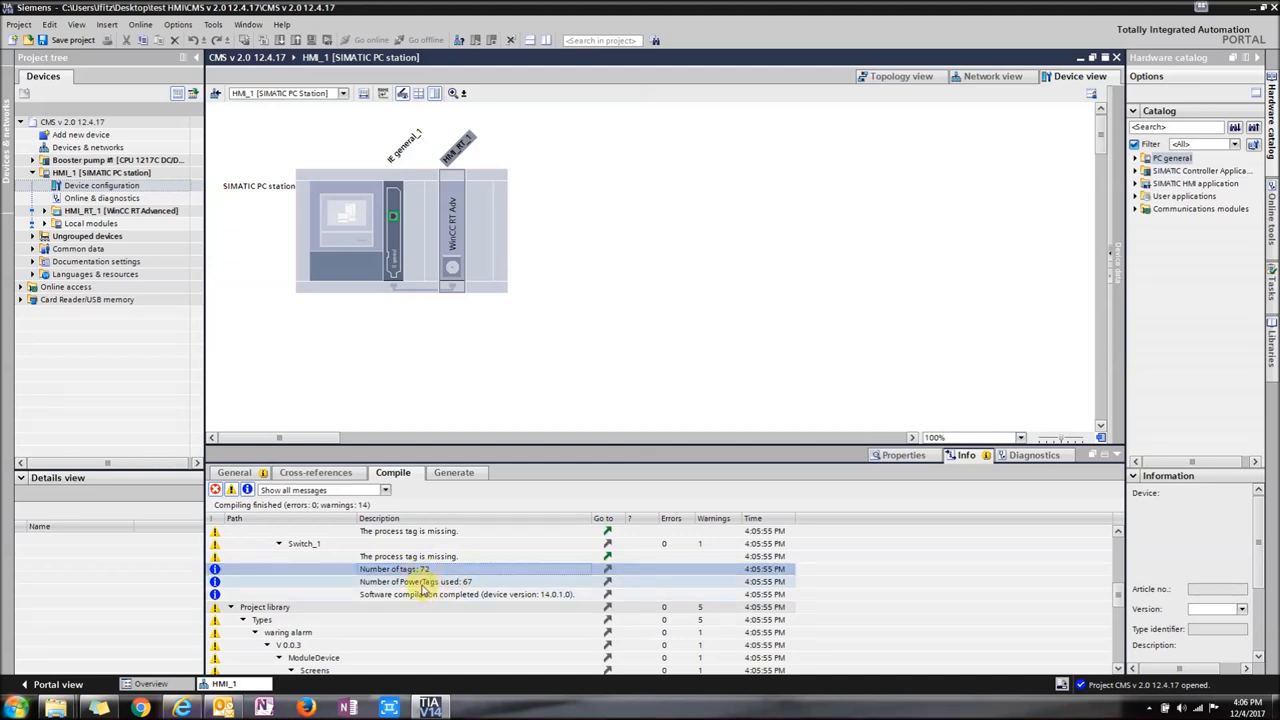
click(430, 580)
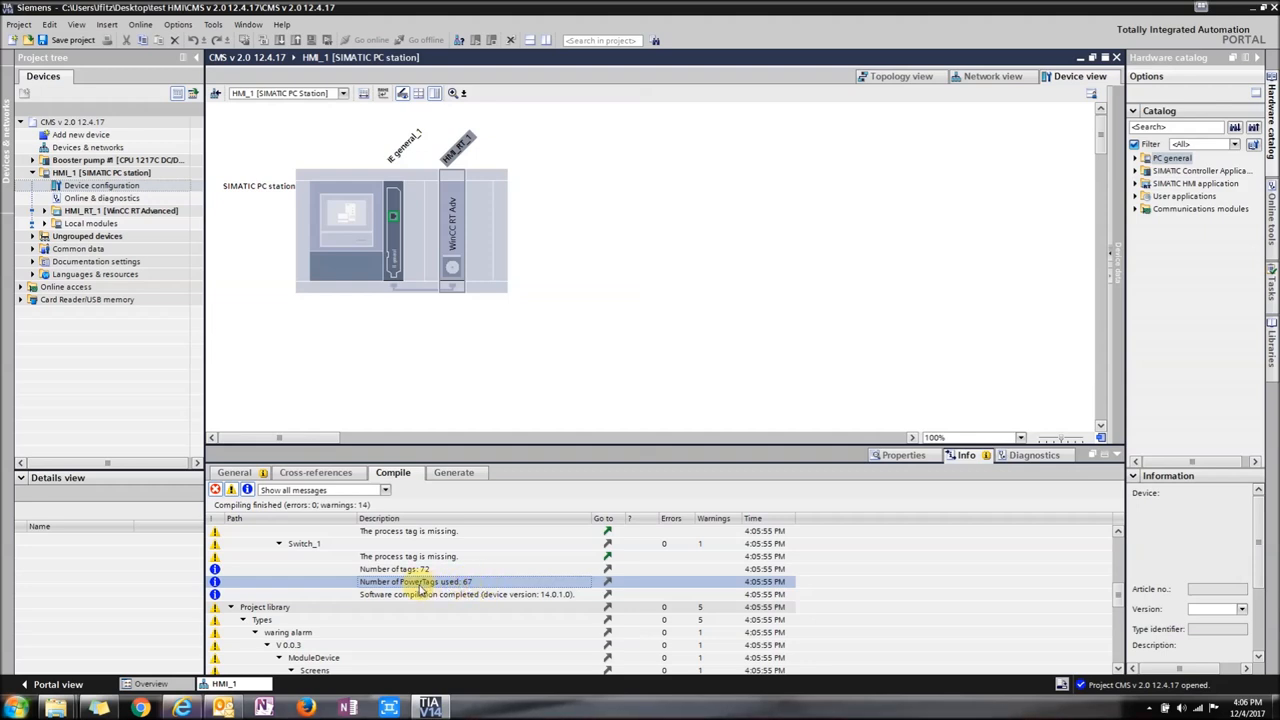
click(356, 212)
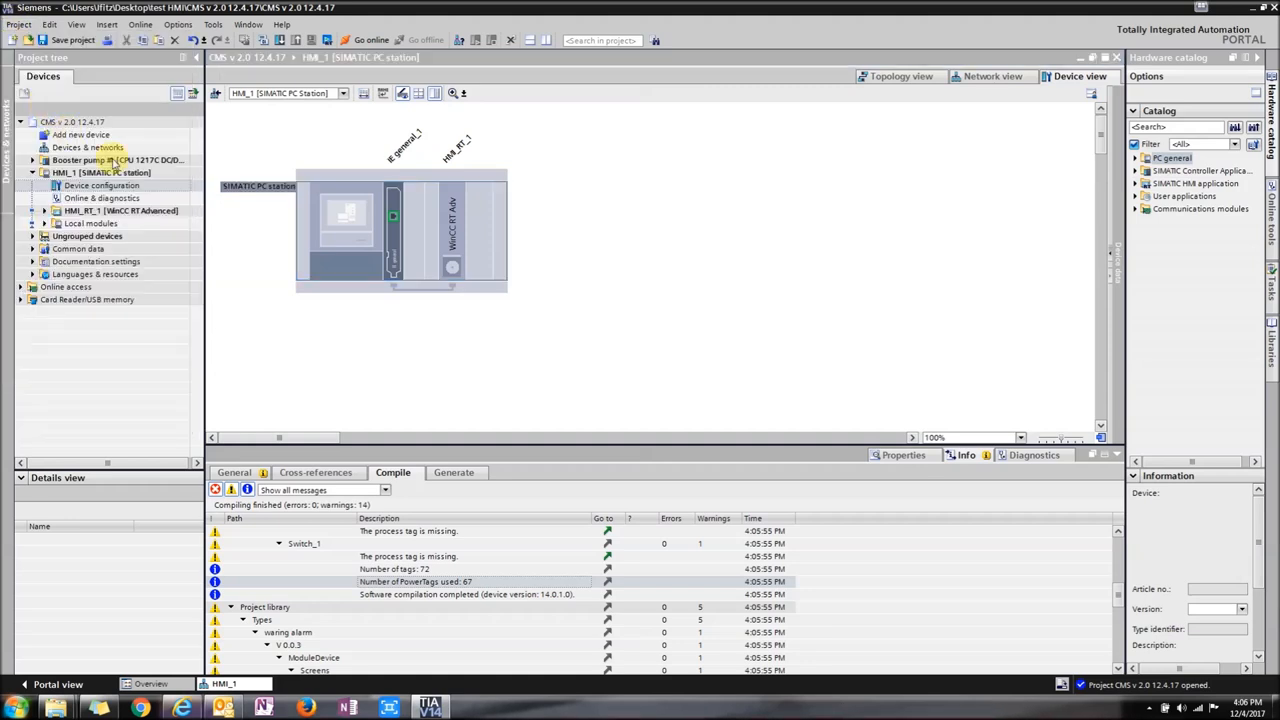
mouse_move(548, 260)
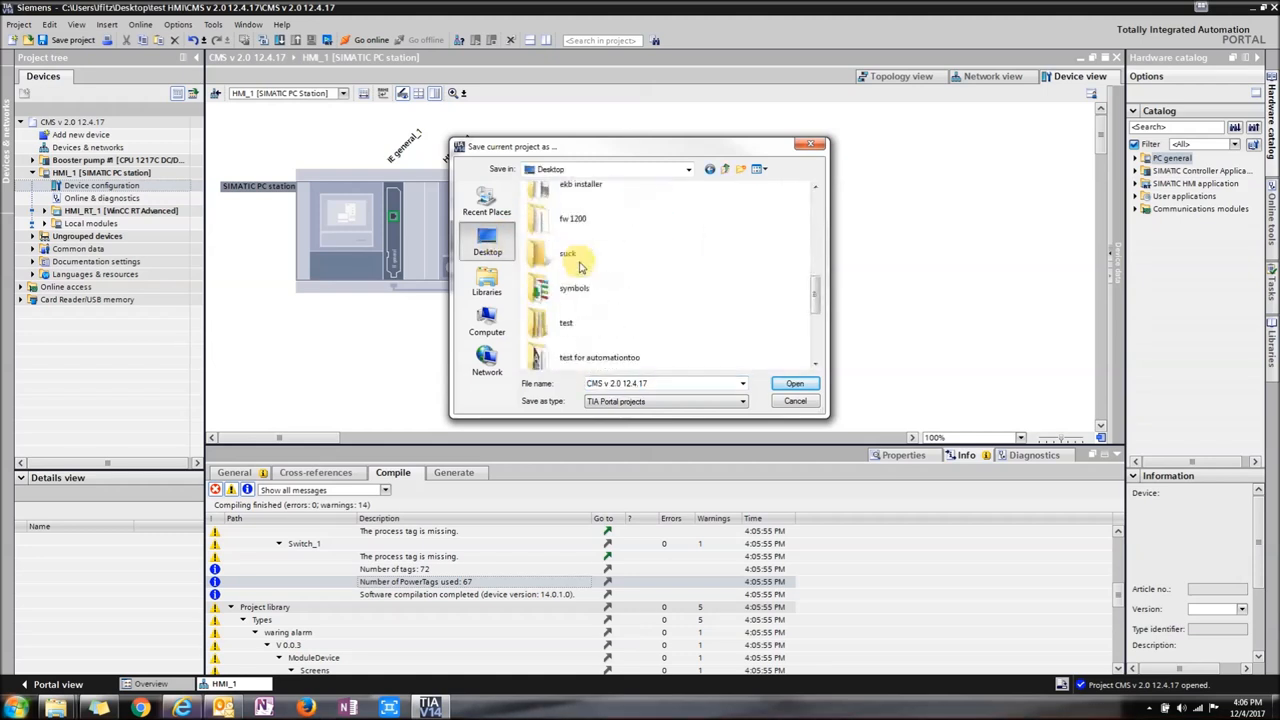
Step: Save the project as a copy named test inside the test HMI folder
scroll(down, 3)
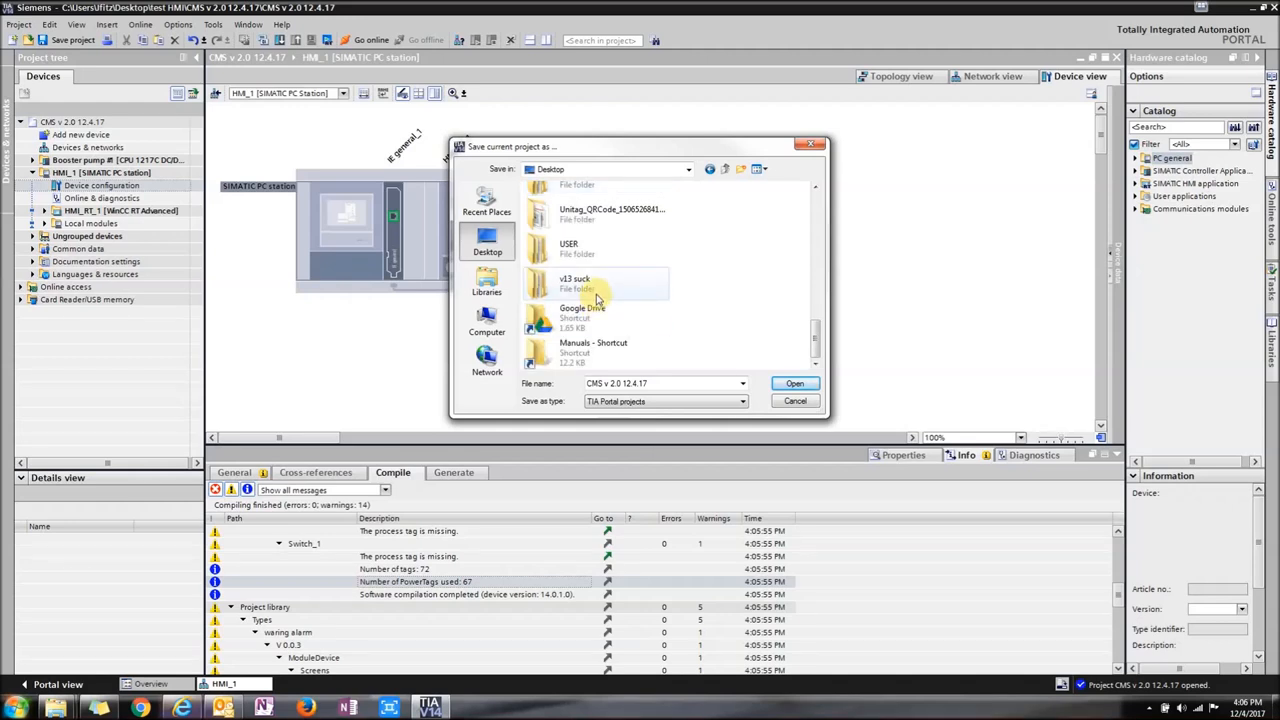
scroll(down, 3)
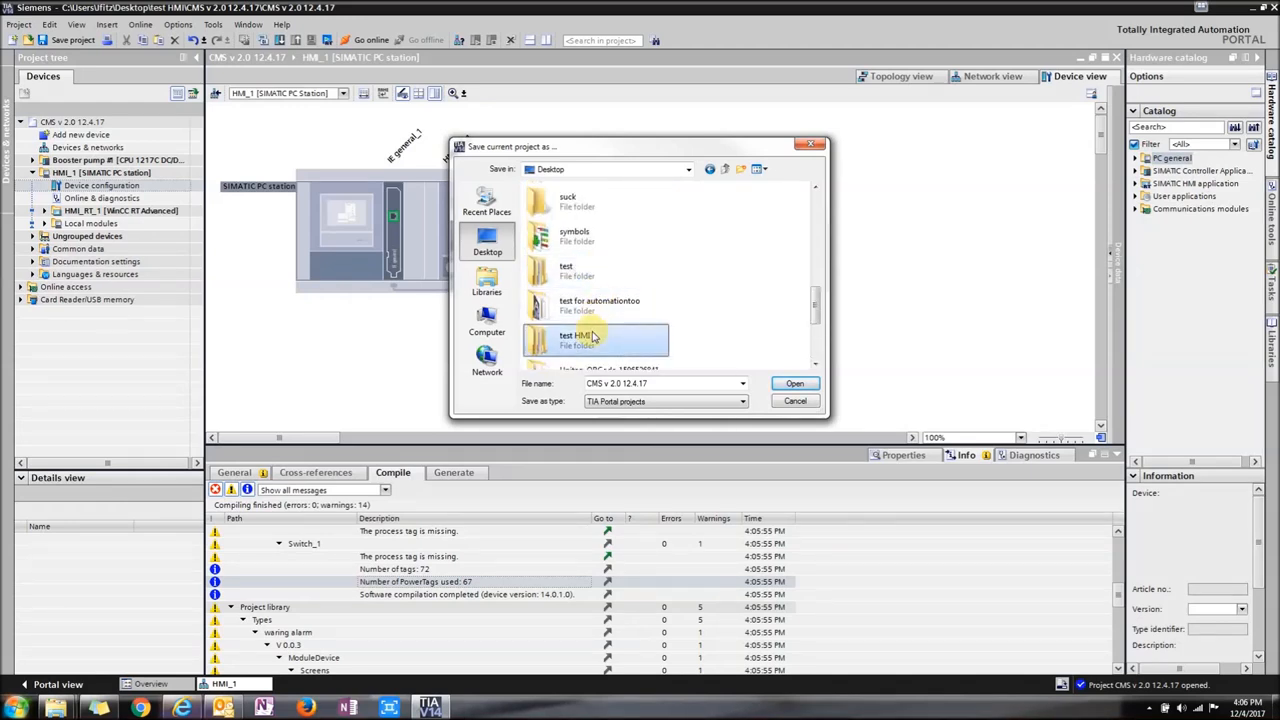
double_click(596, 340)
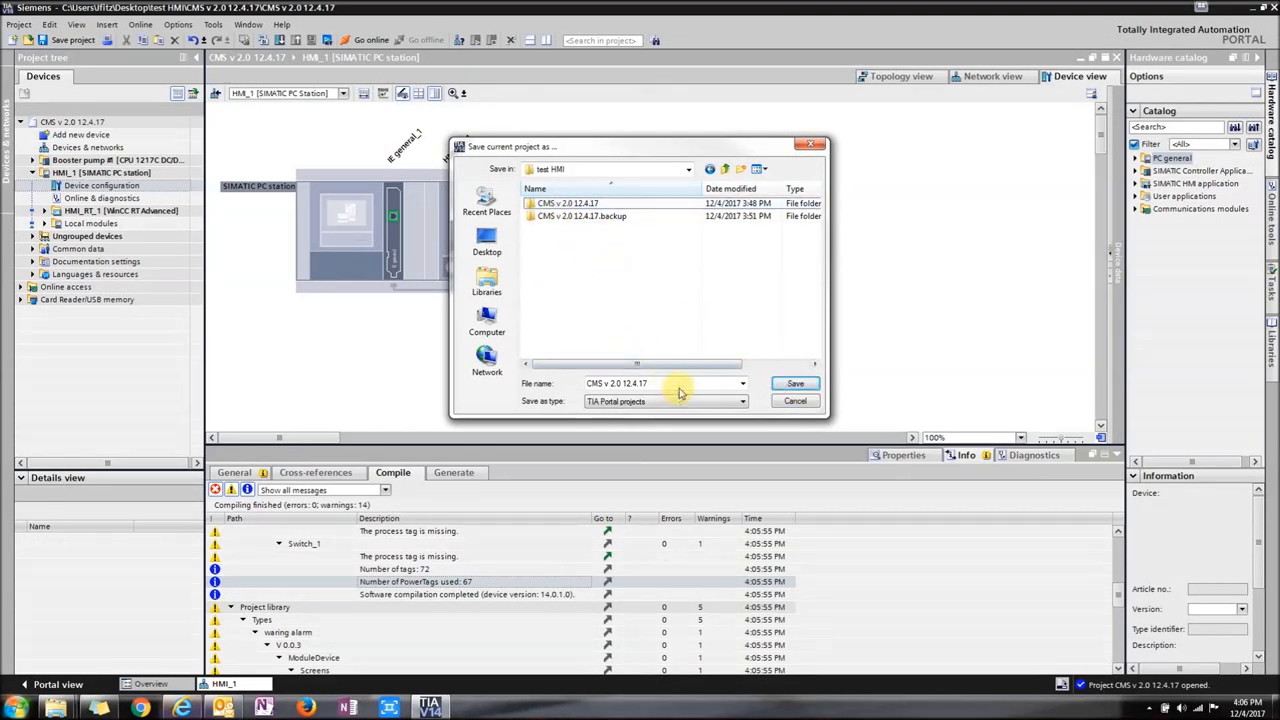
text(test)
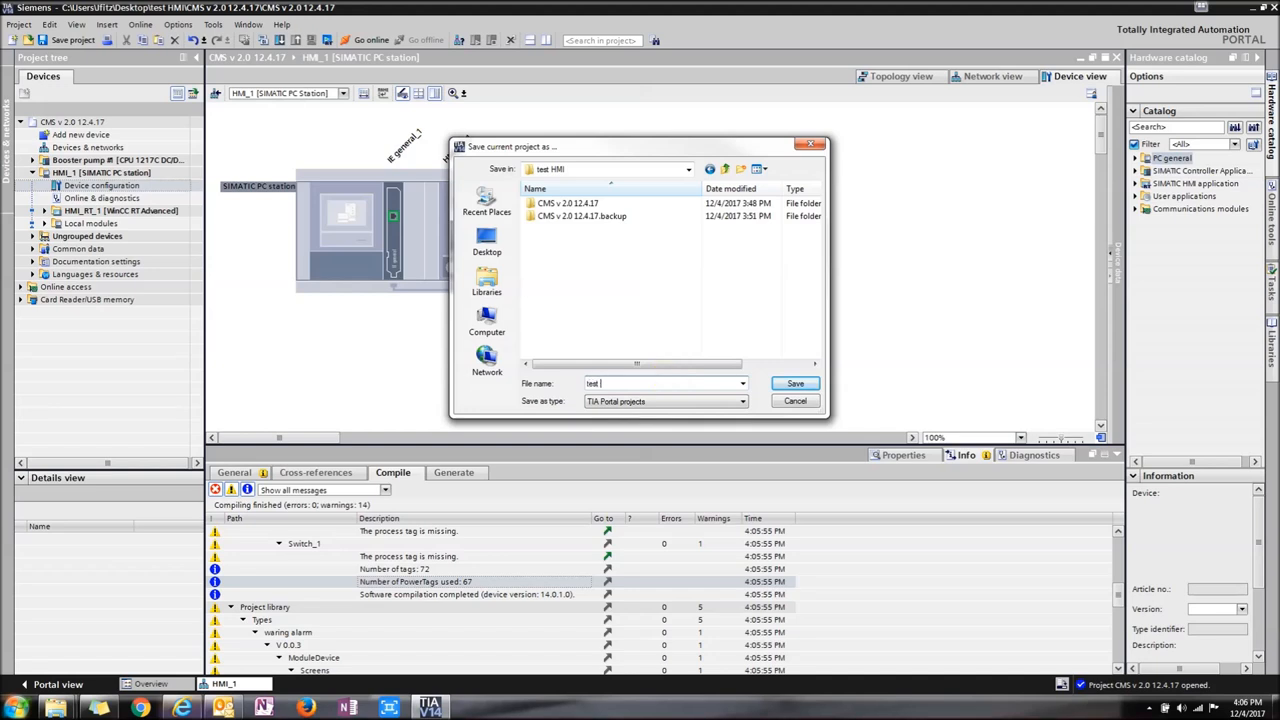
click(796, 384)
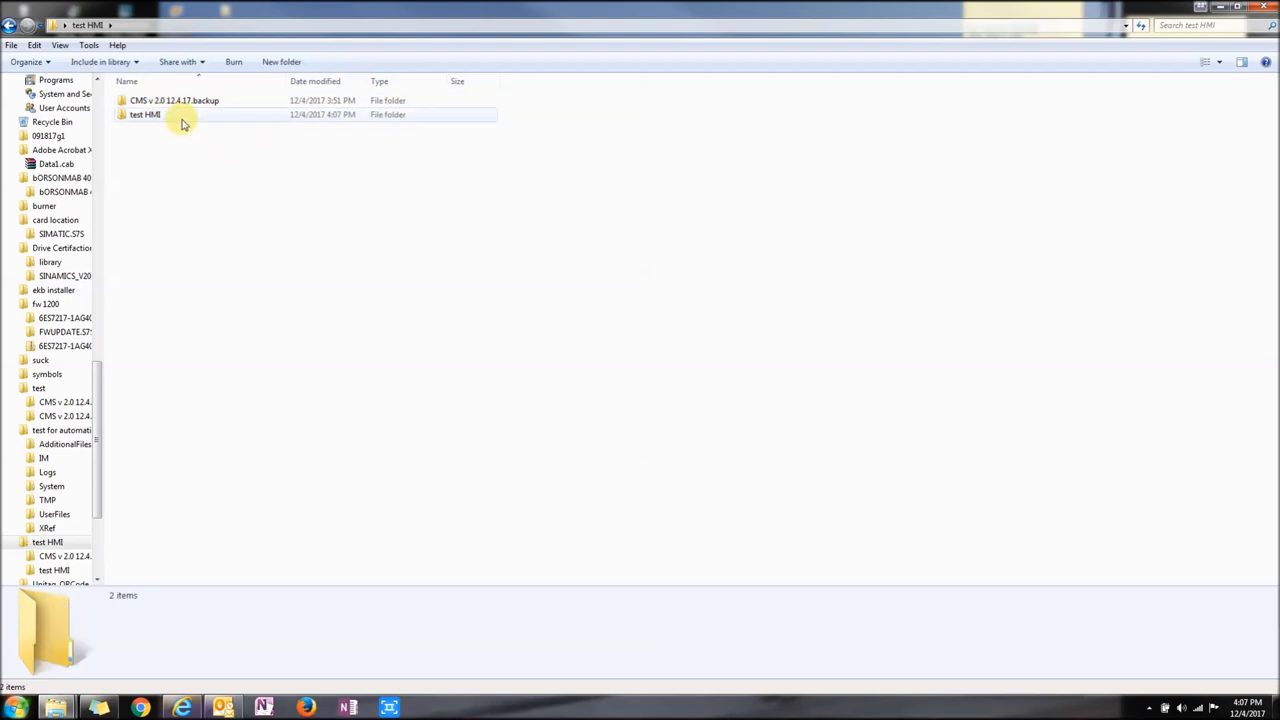
mouse_move(160, 114)
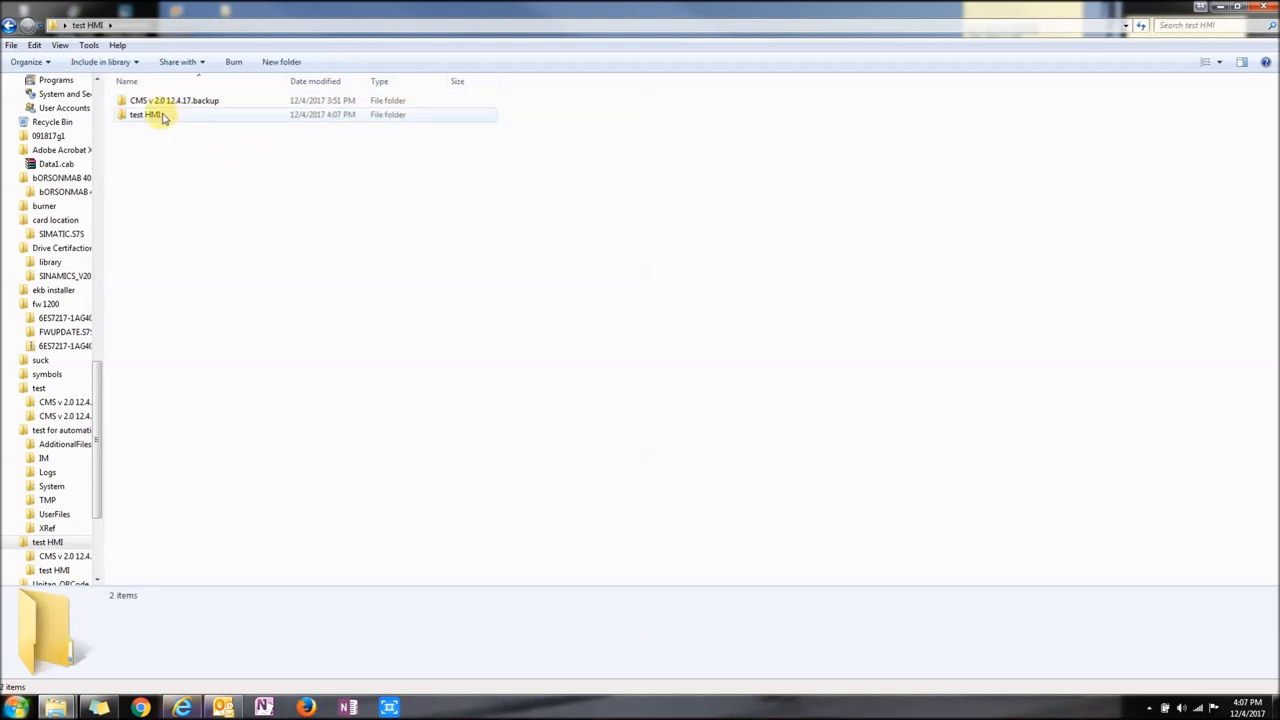
Step: Browse into test HMI > IM > HMI in Explorer down to its subfolders
double_click(144, 114)
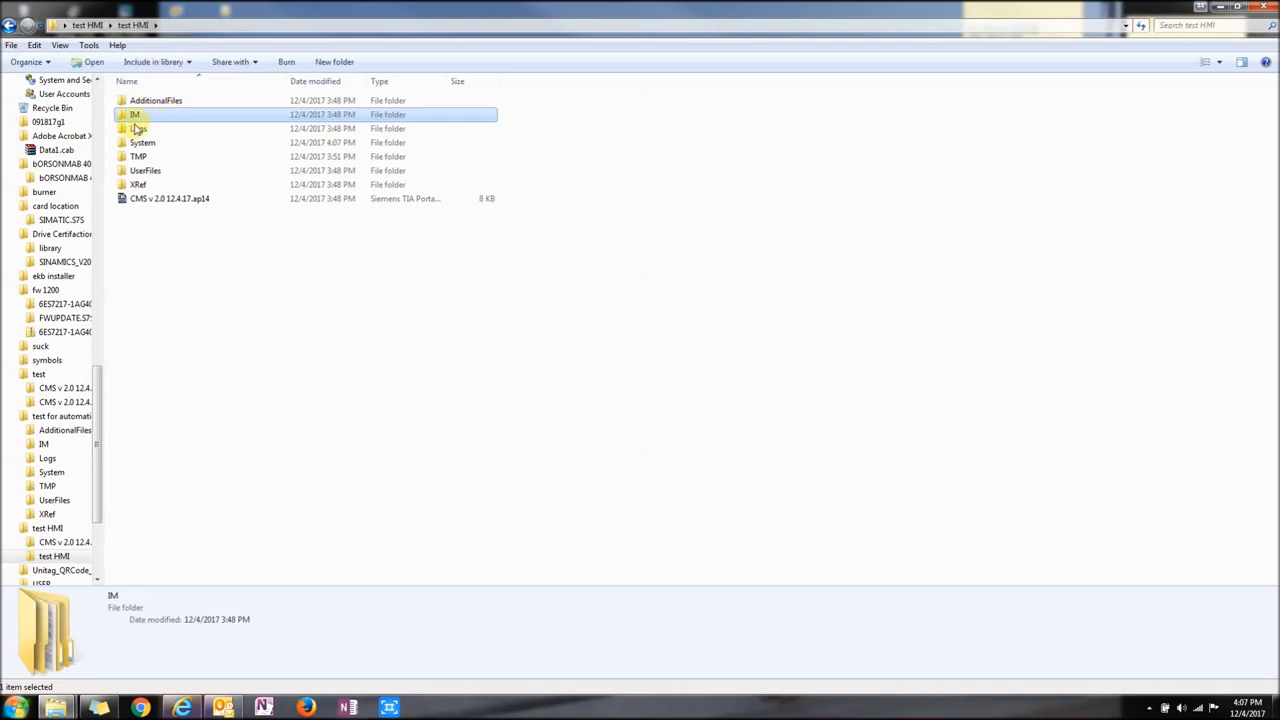
double_click(134, 114)
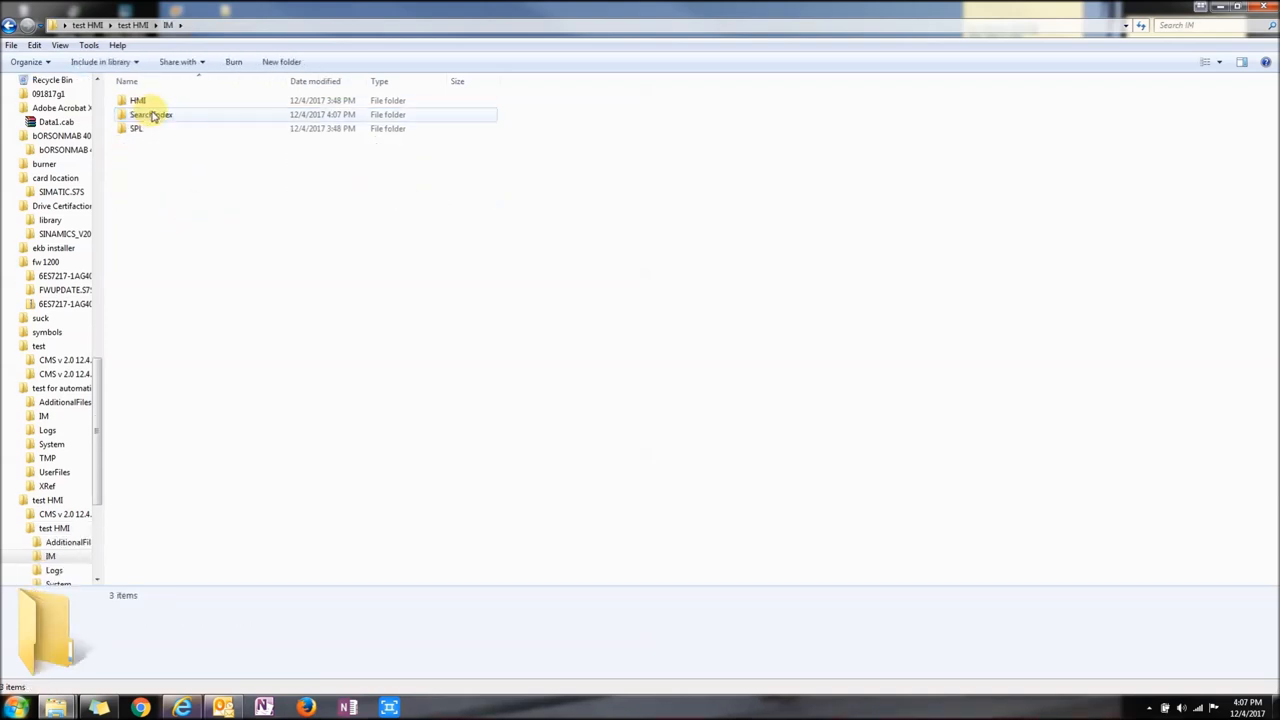
double_click(136, 100)
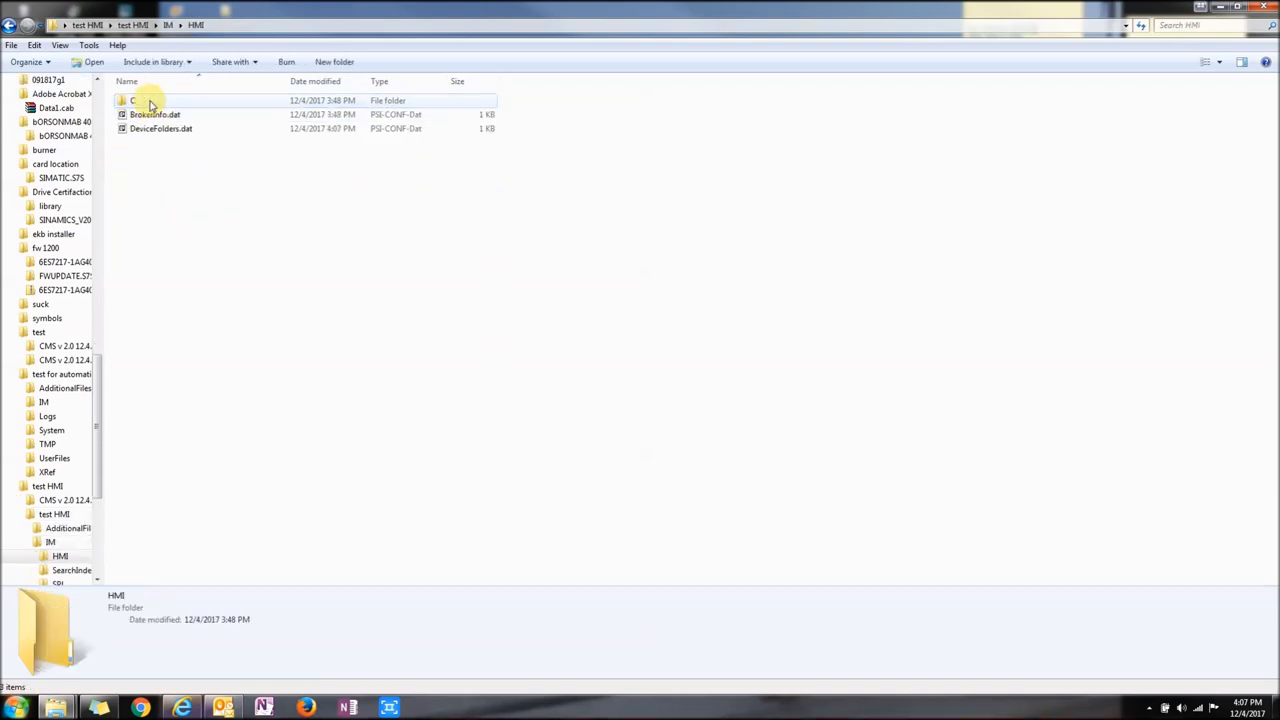
click(136, 100)
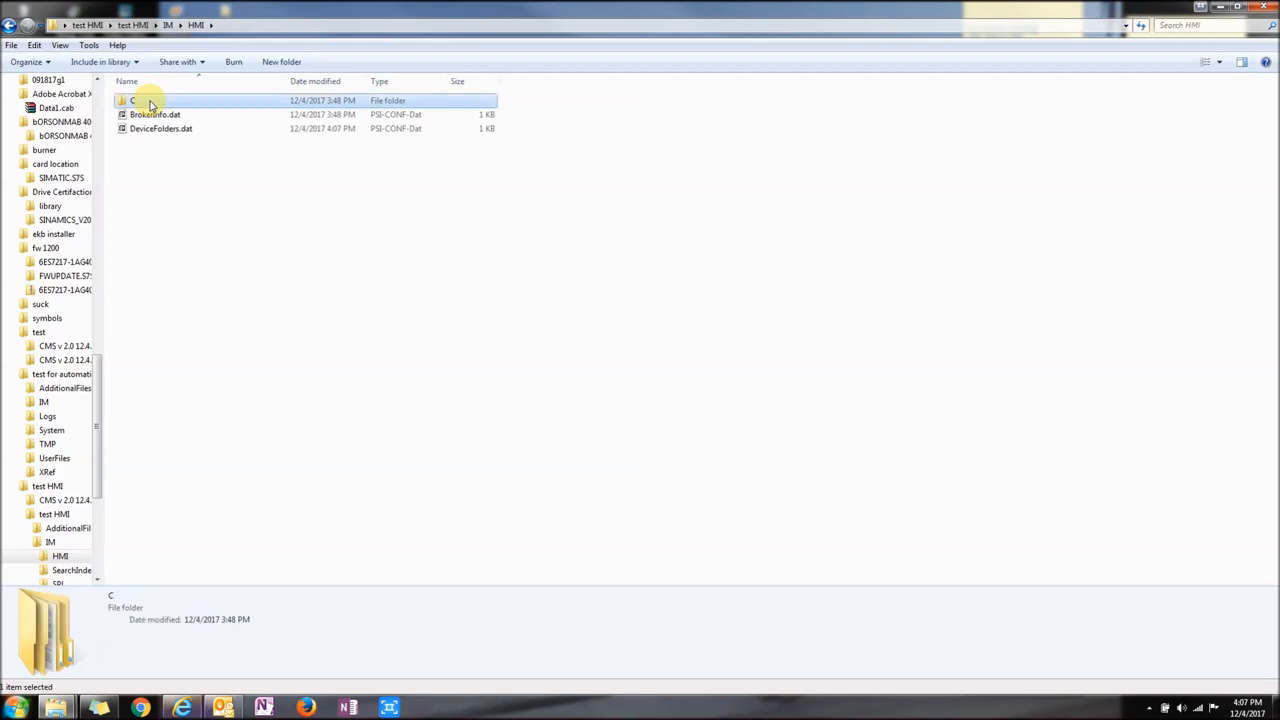
Step: Descend into the Generates folder and select the pdata.fwc runtime document
double_click(132, 100)
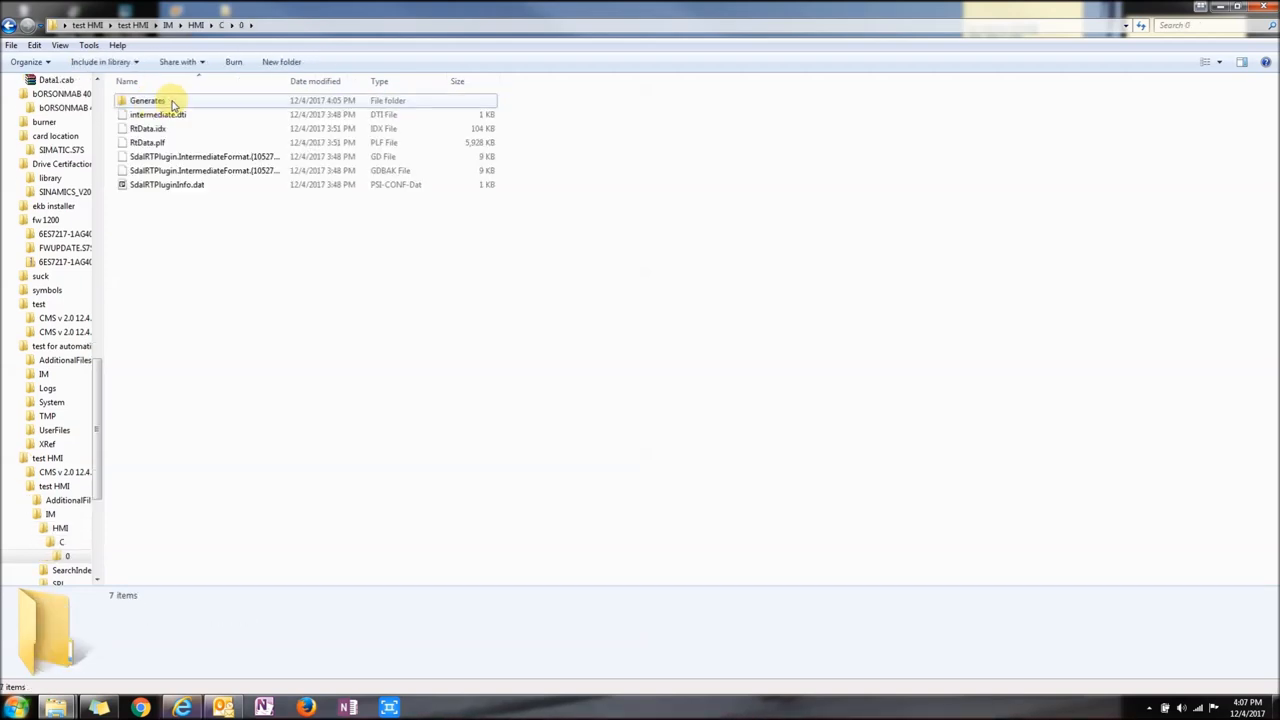
click(148, 100)
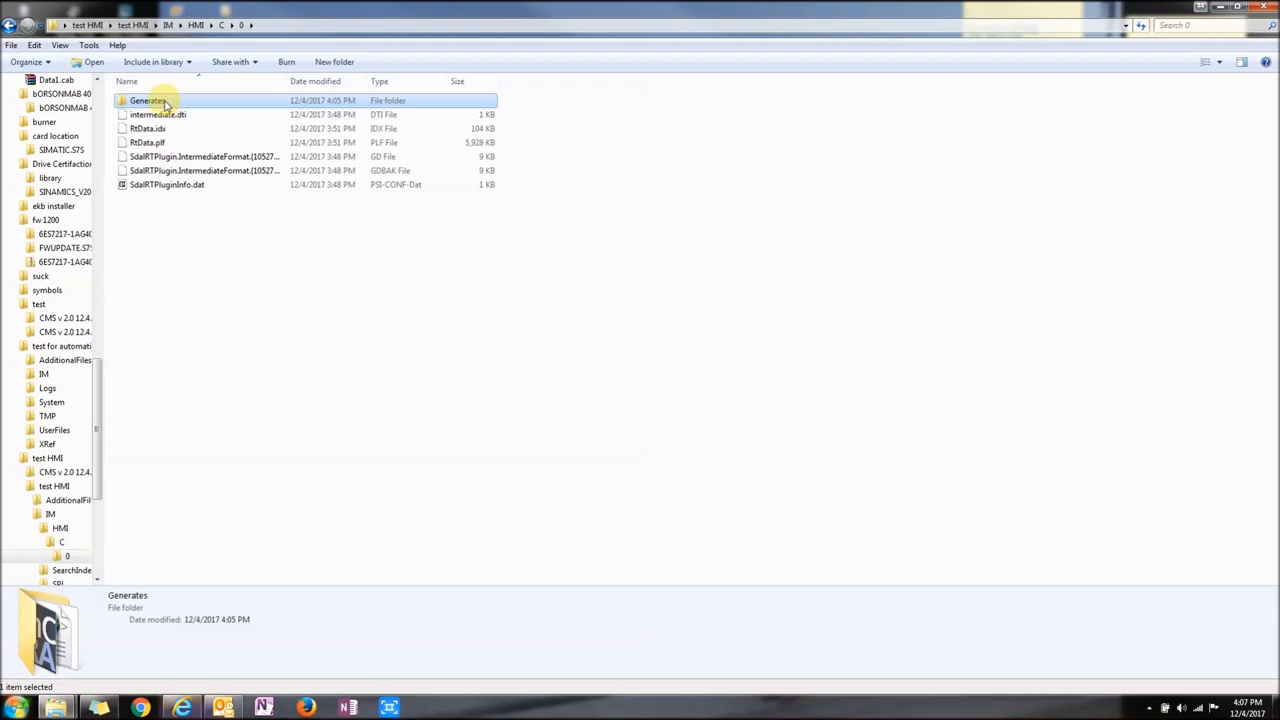
double_click(148, 100)
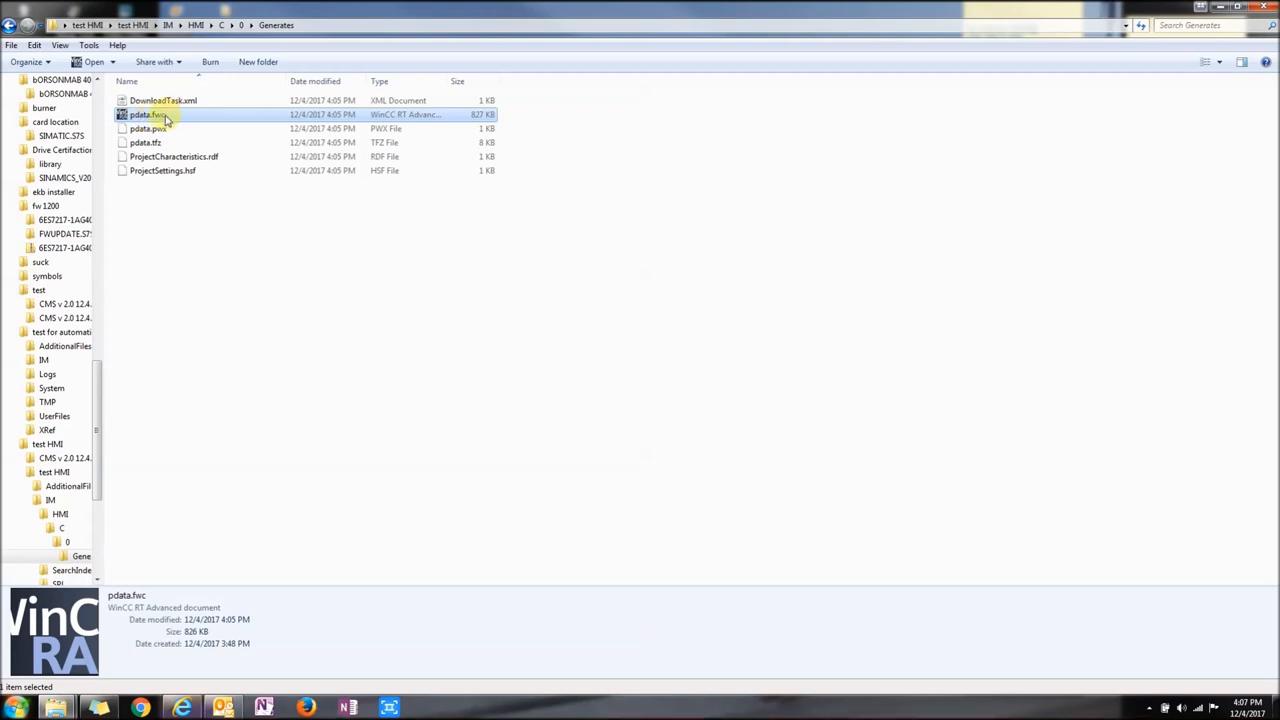
click(148, 114)
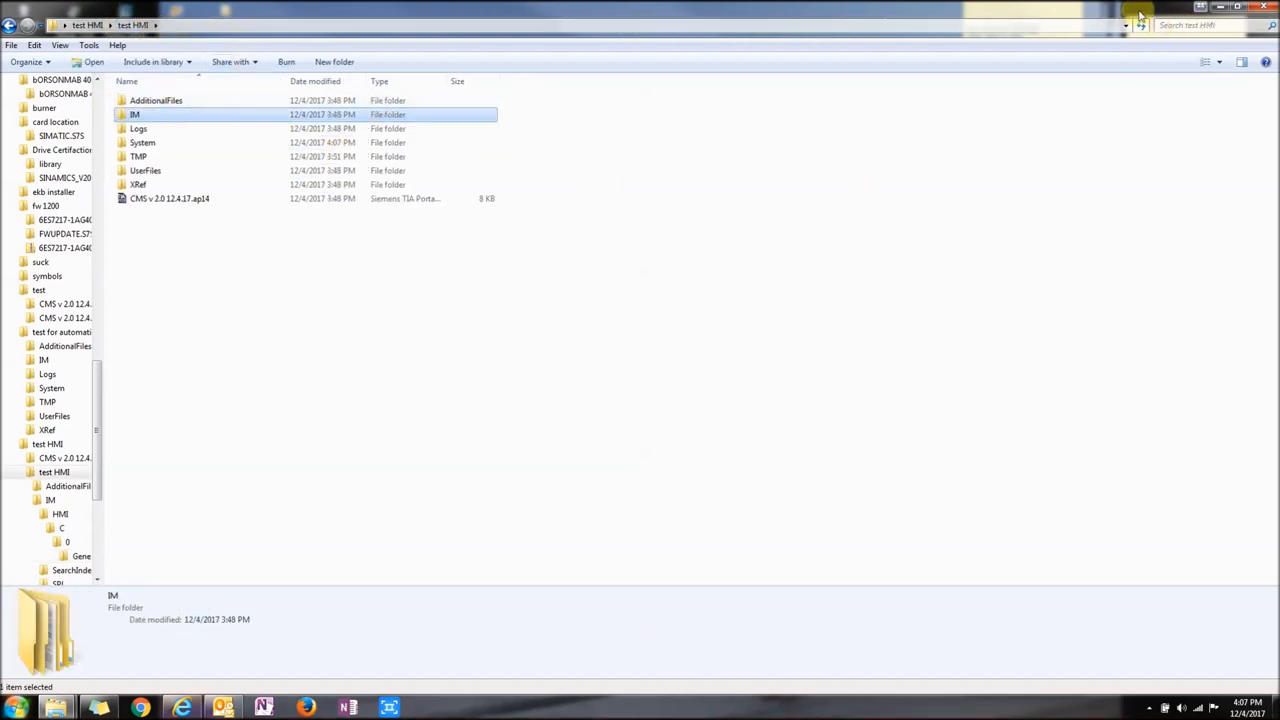
Step: Search the project folder for Dat and open pdata.fwc in WinCC Runtime Advanced
click(1196, 24)
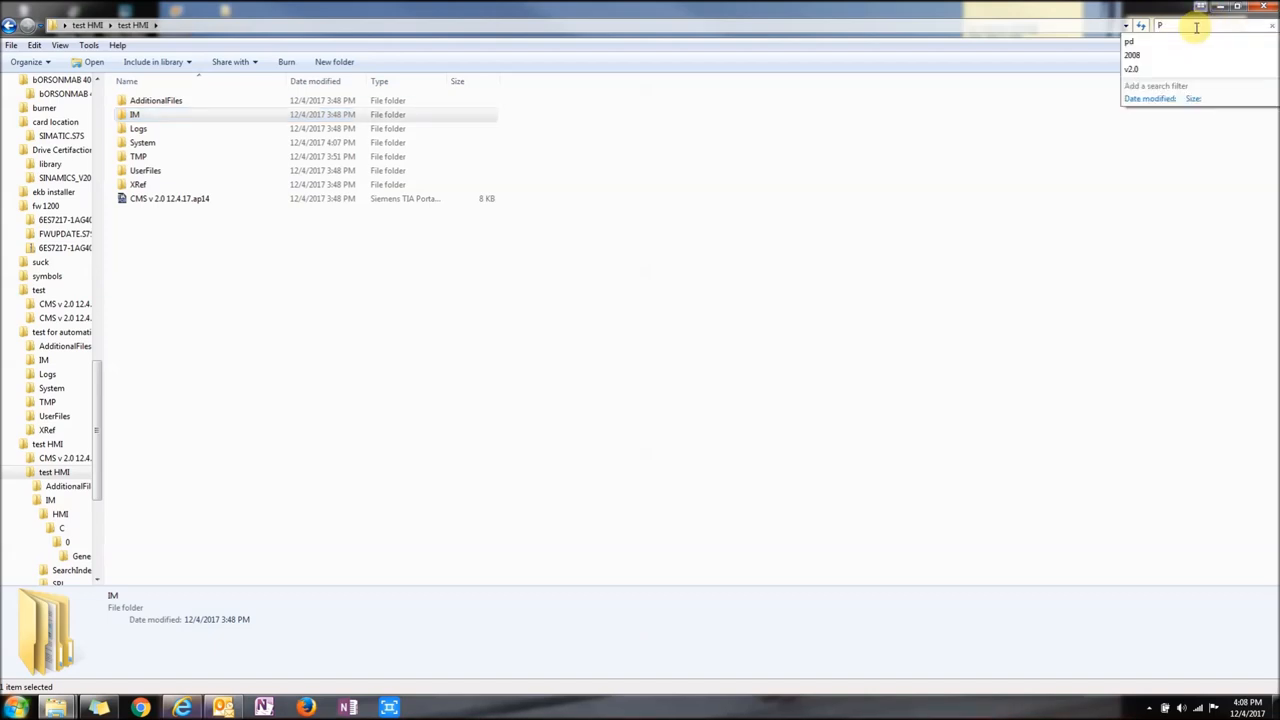
text(Dat)
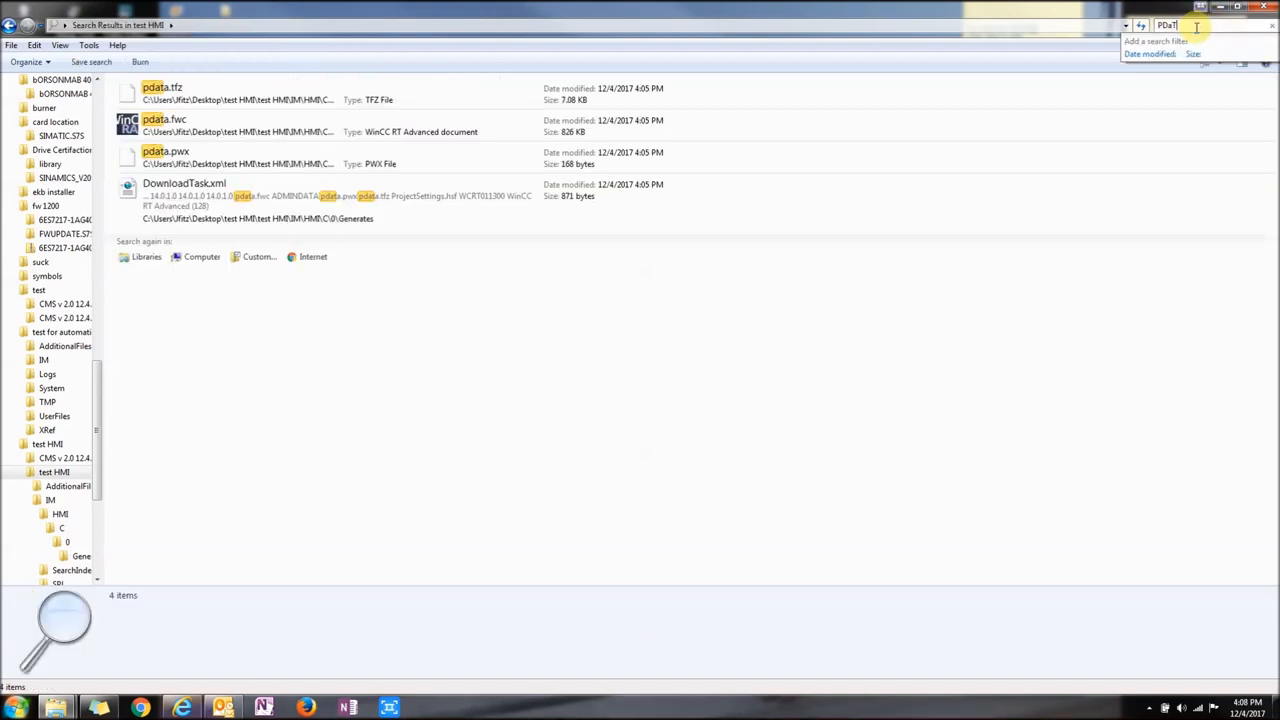
click(164, 124)
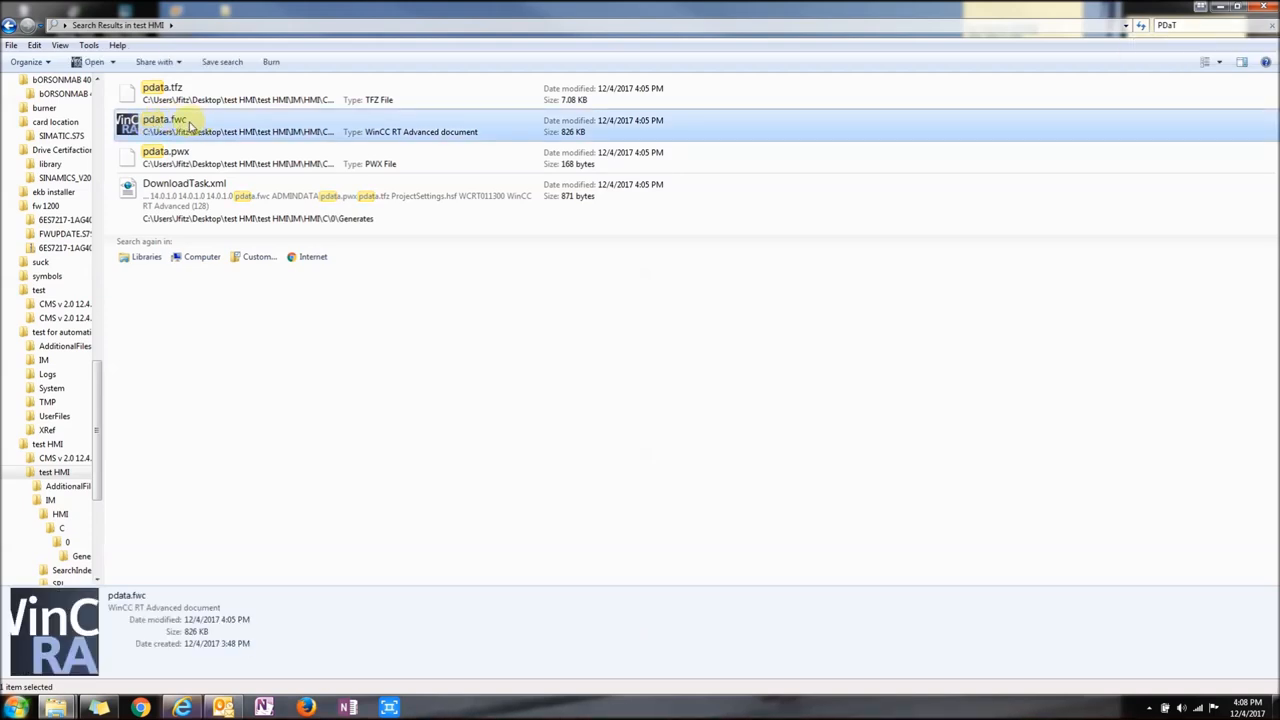
double_click(162, 124)
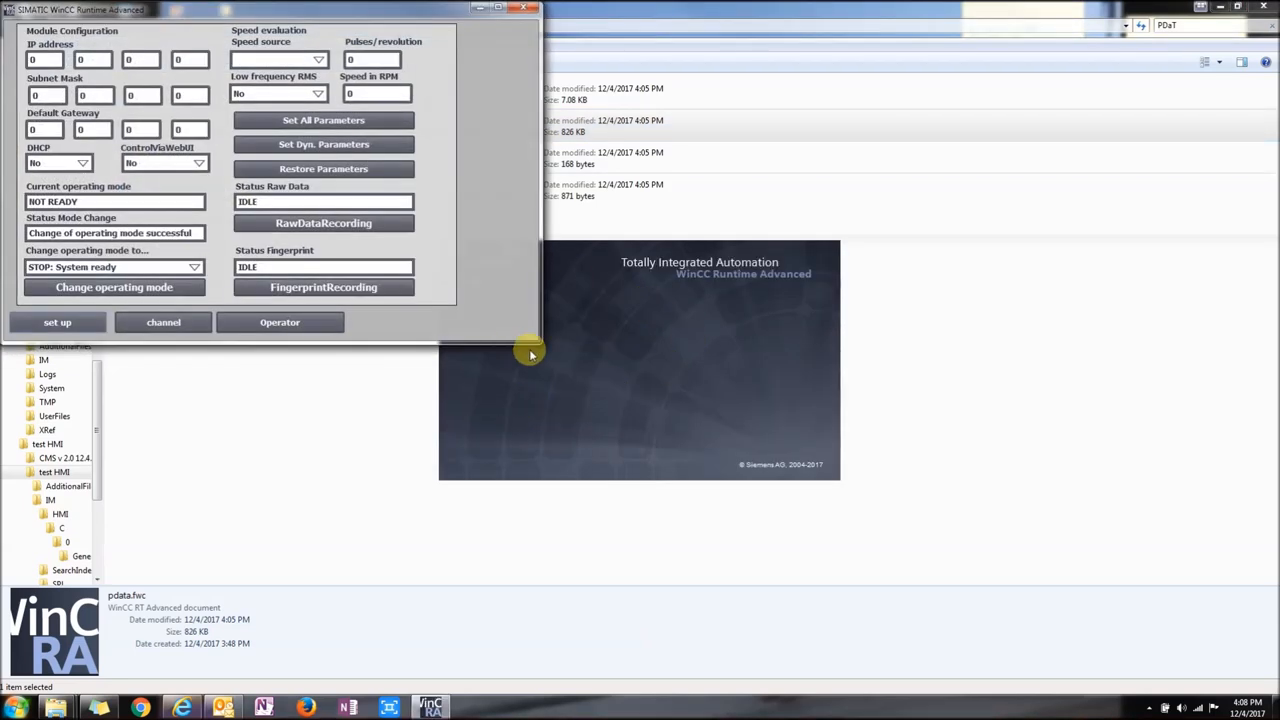
Step: Show the channel 1 monitoring screen in the runtime and move its window into view
click(324, 120)
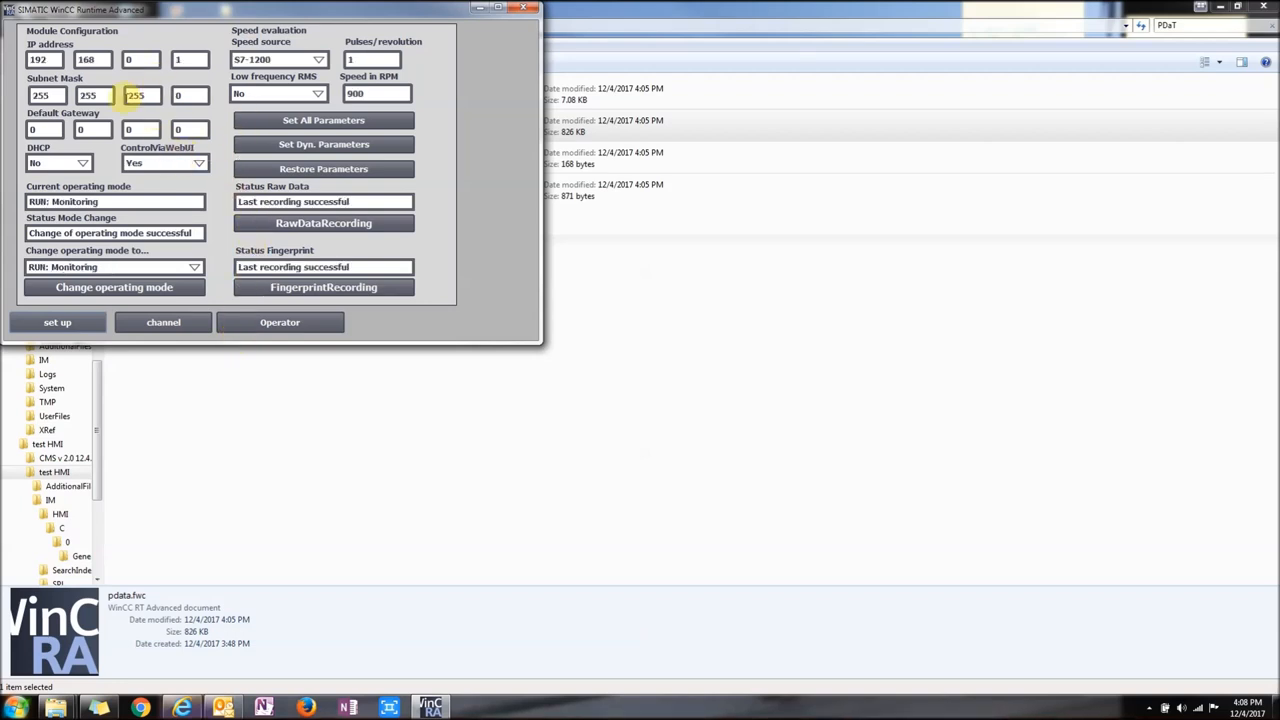
click(164, 322)
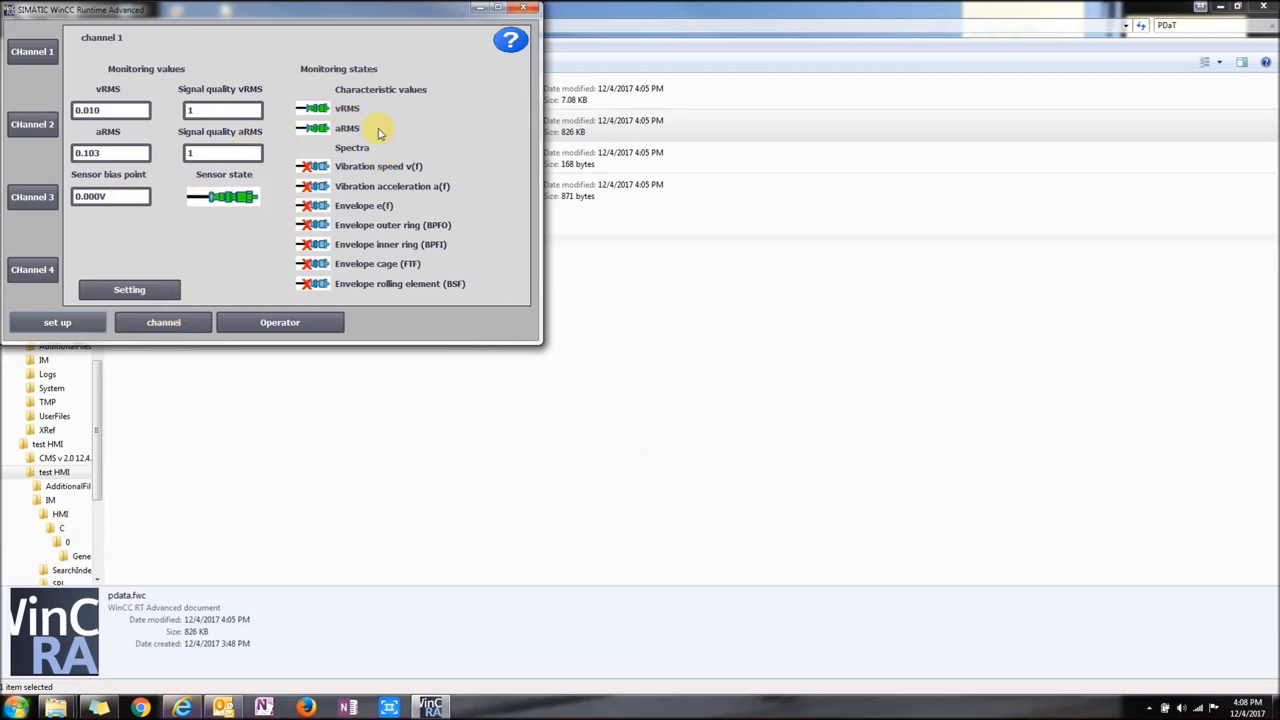
mouse_move(150, 216)
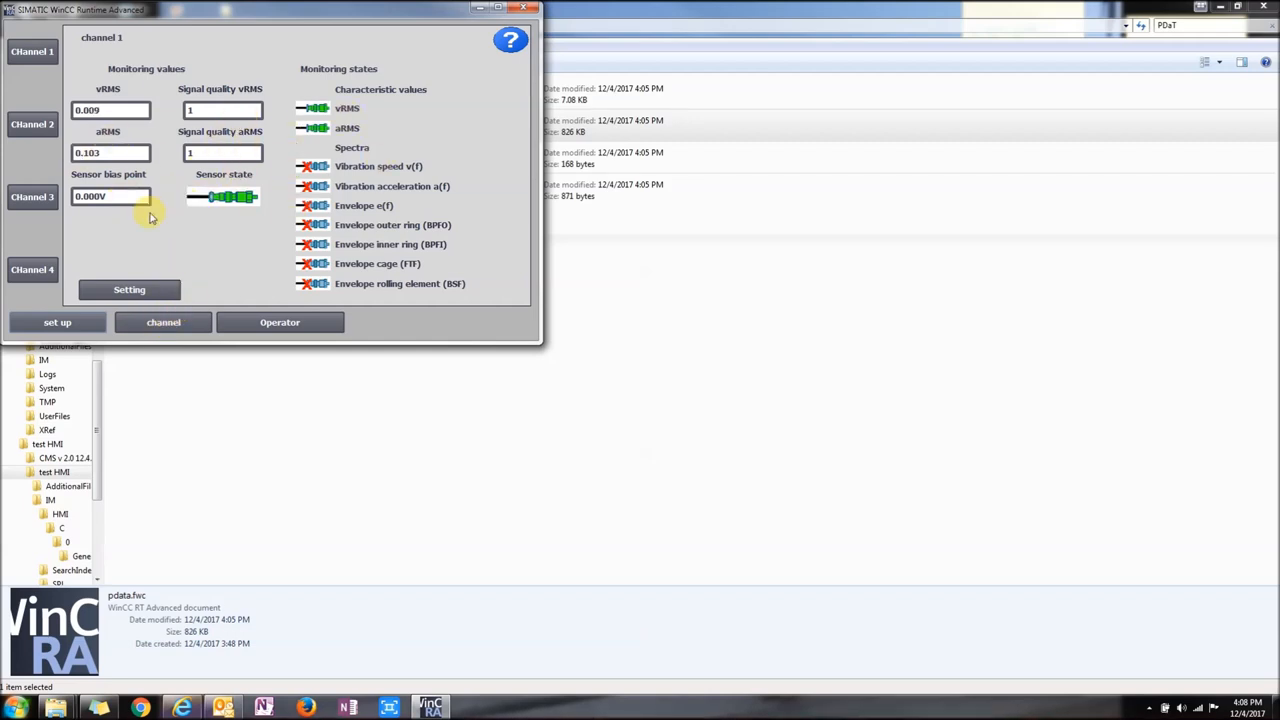
mouse_move(248, 62)
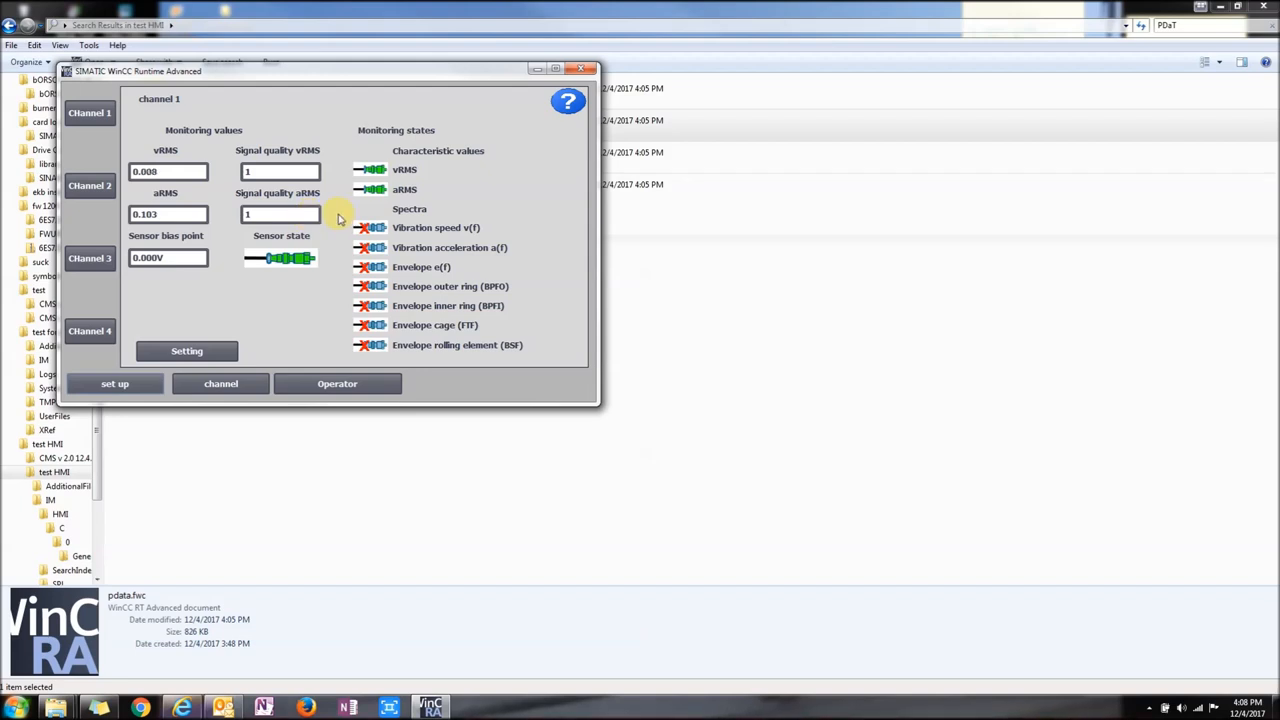
drag(340, 72, 596, 78)
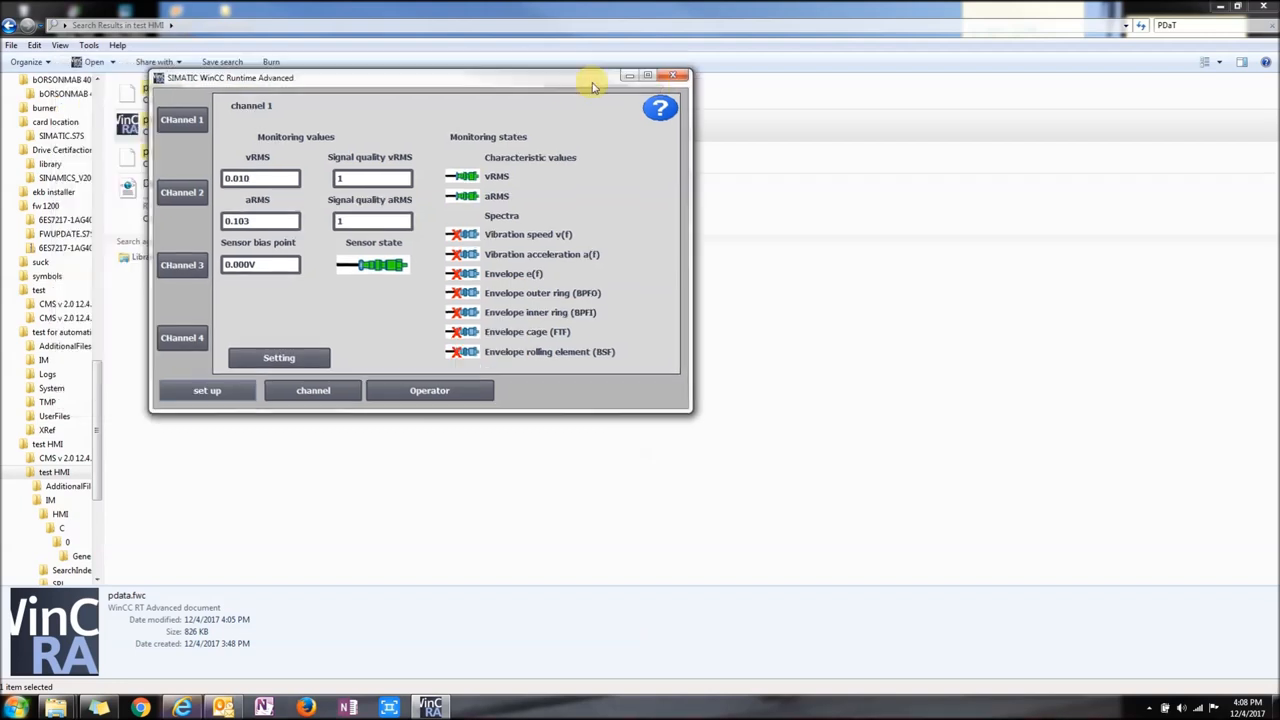